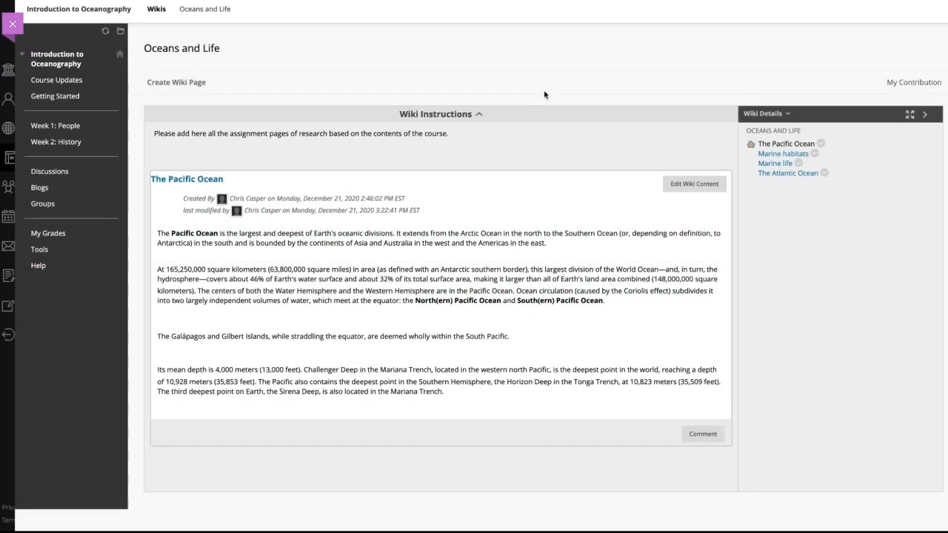
pyautogui.moveTo(574, 153)
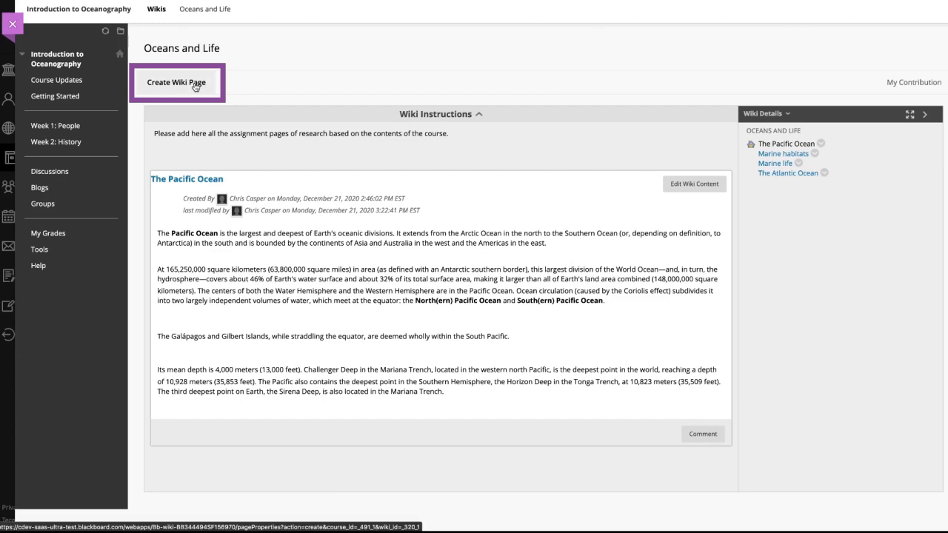
# Create a new wiki page named 'The oceans' with a paragraph describing the World Ocean
pyautogui.click(174, 83)
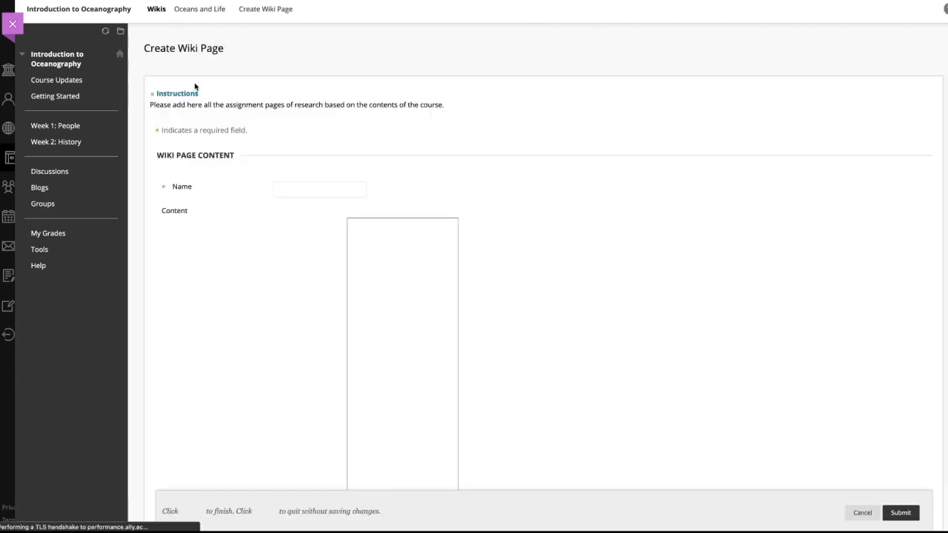
pyautogui.click(320, 190)
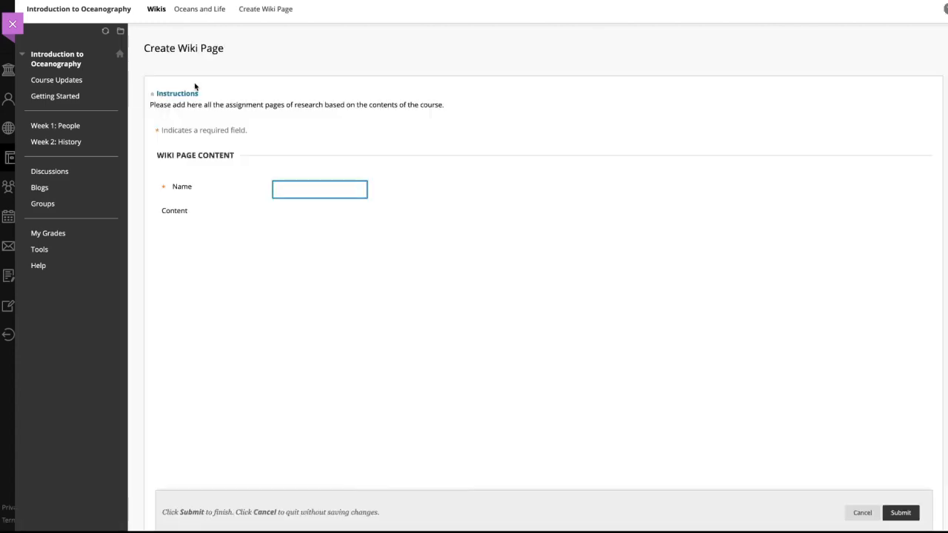
pyautogui.write('The oceans')
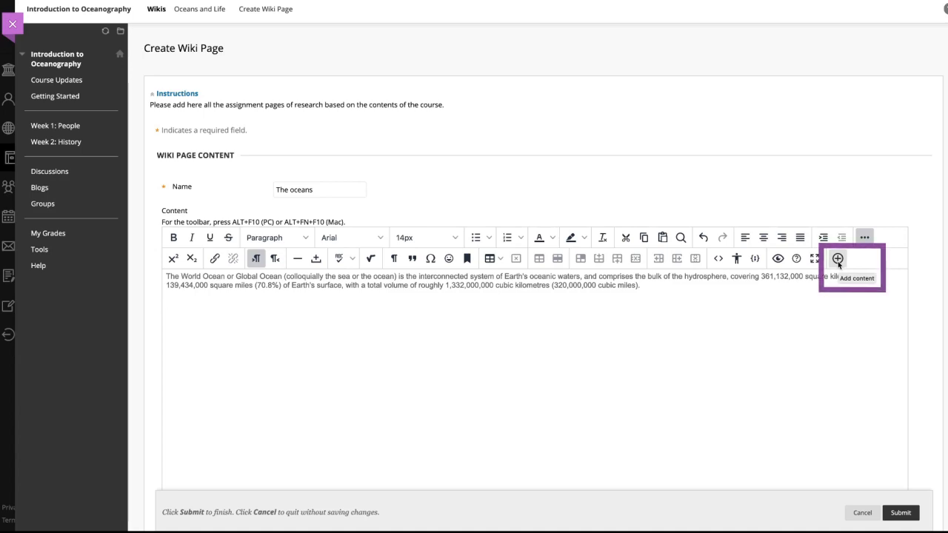
# Insert a link to The Atlantic Ocean wiki page below the World Ocean paragraph
pyautogui.click(836, 257)
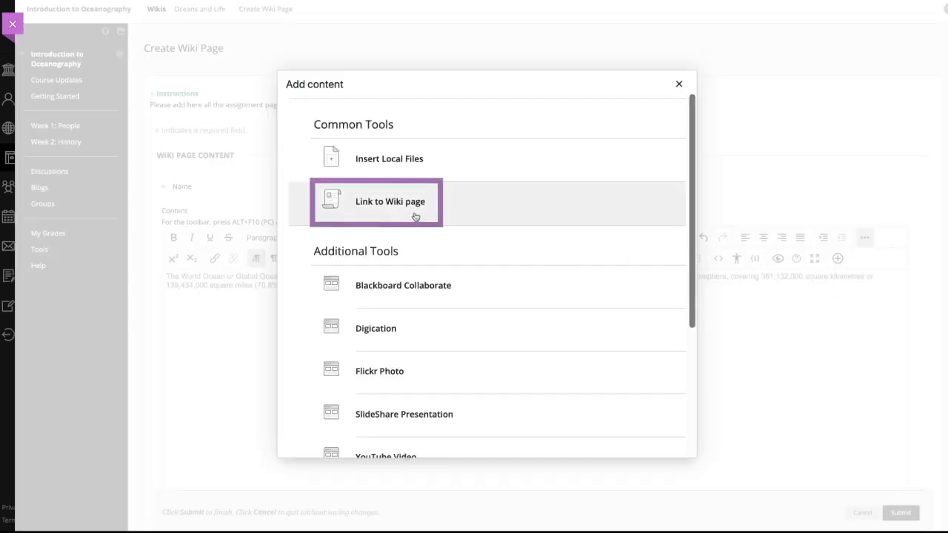
pyautogui.click(391, 201)
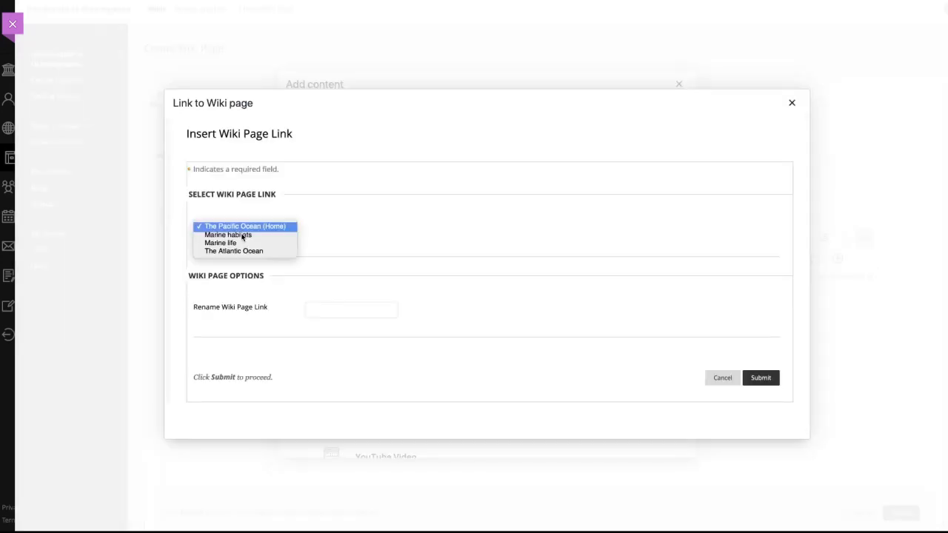
pyautogui.click(234, 250)
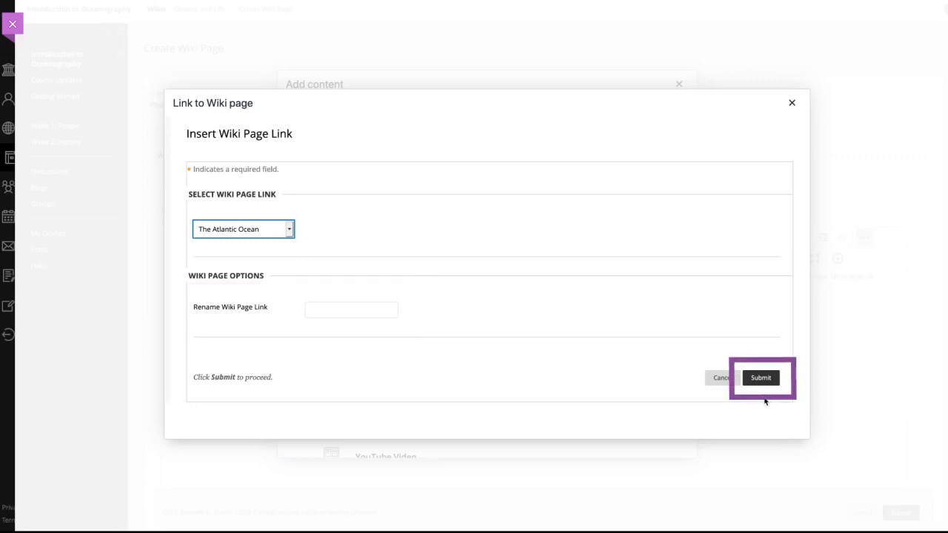
pyautogui.click(761, 378)
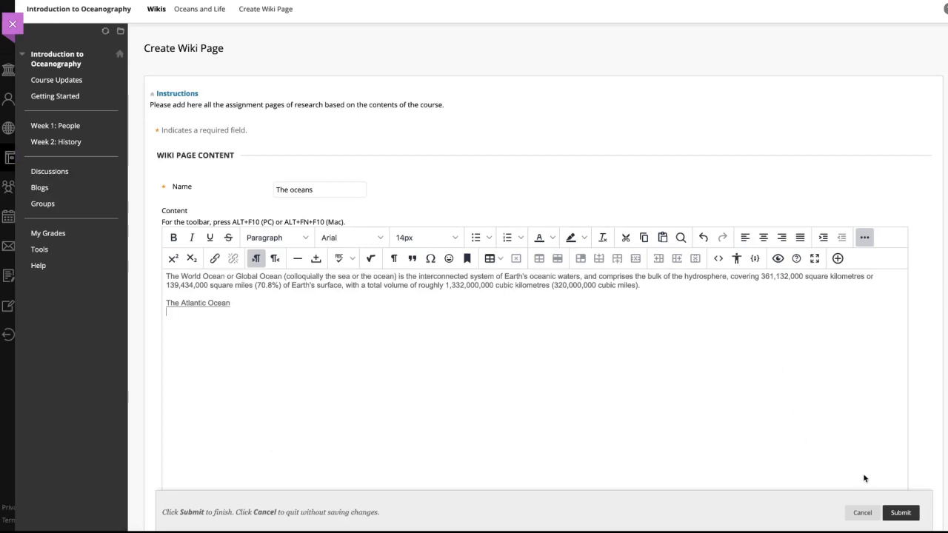
# Submit 'The oceans' wiki page and view the My Contribution summary of modified pages
pyautogui.click(902, 512)
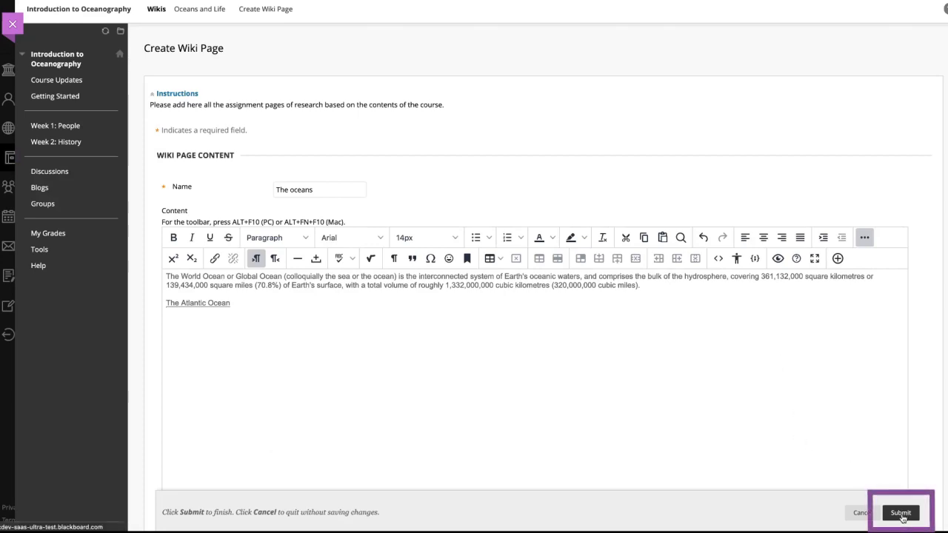
pyautogui.click(902, 510)
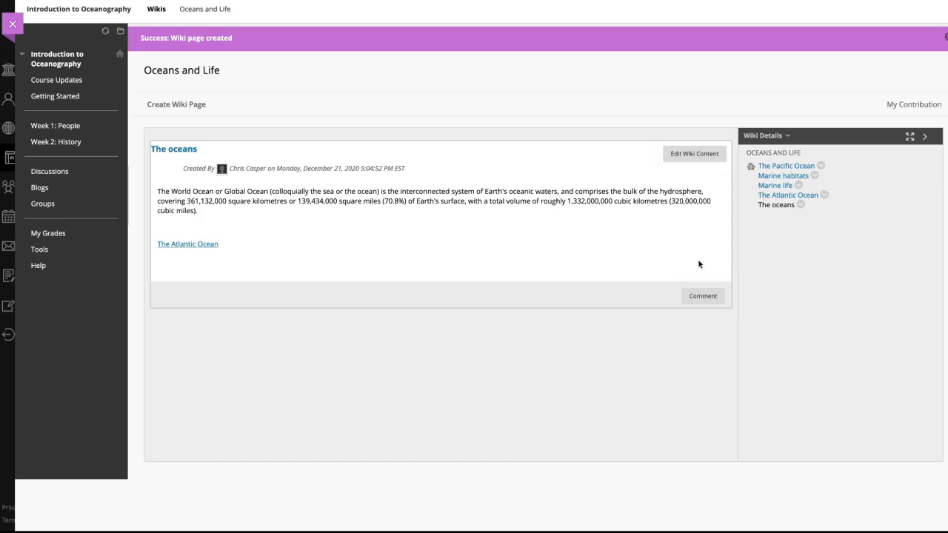
pyautogui.moveTo(914, 111)
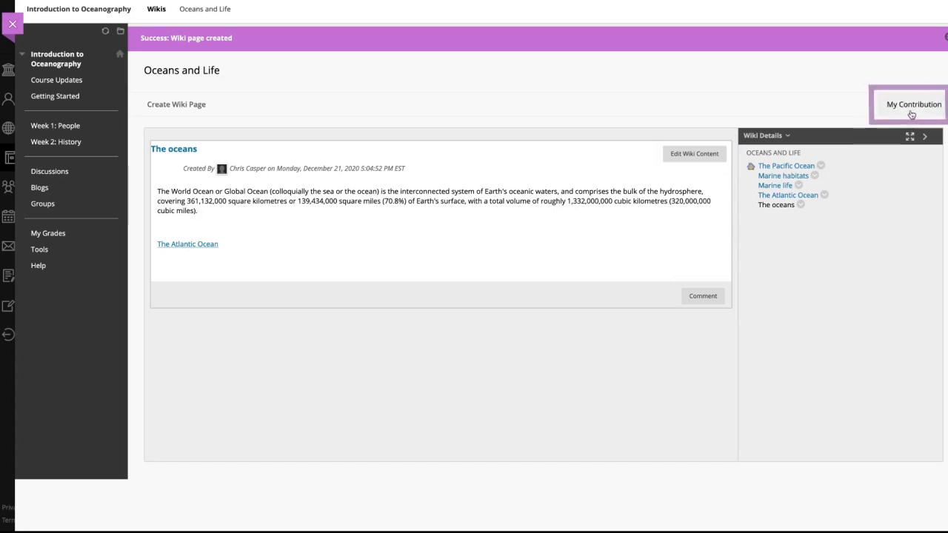
pyautogui.moveTo(909, 110)
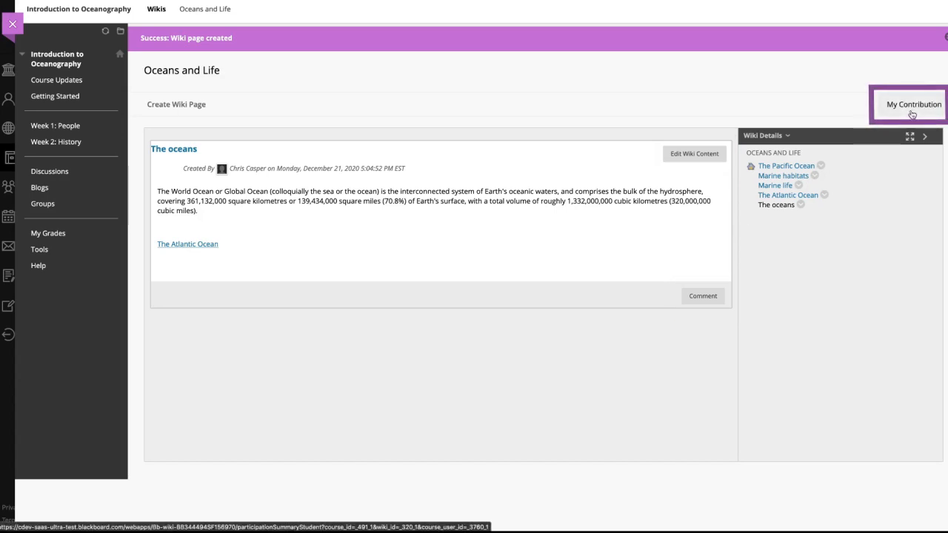
pyautogui.click(913, 103)
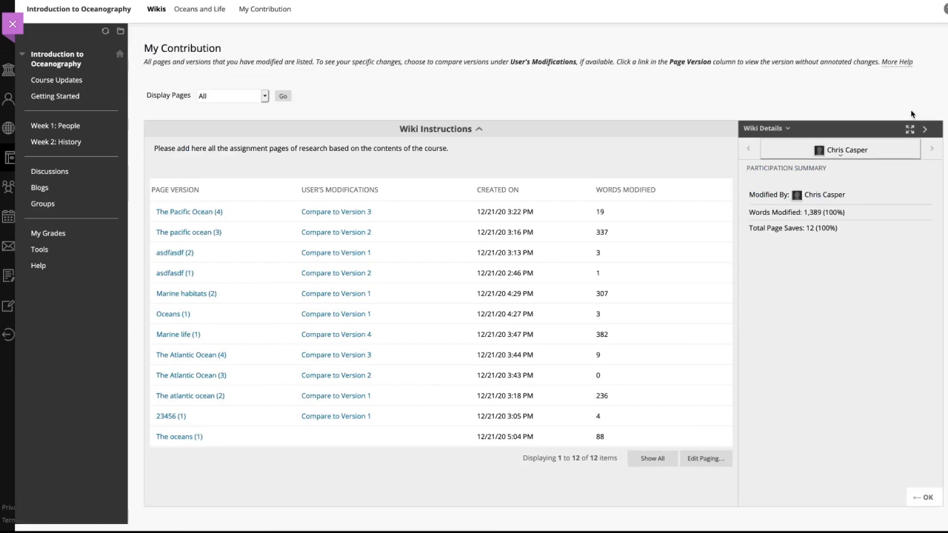